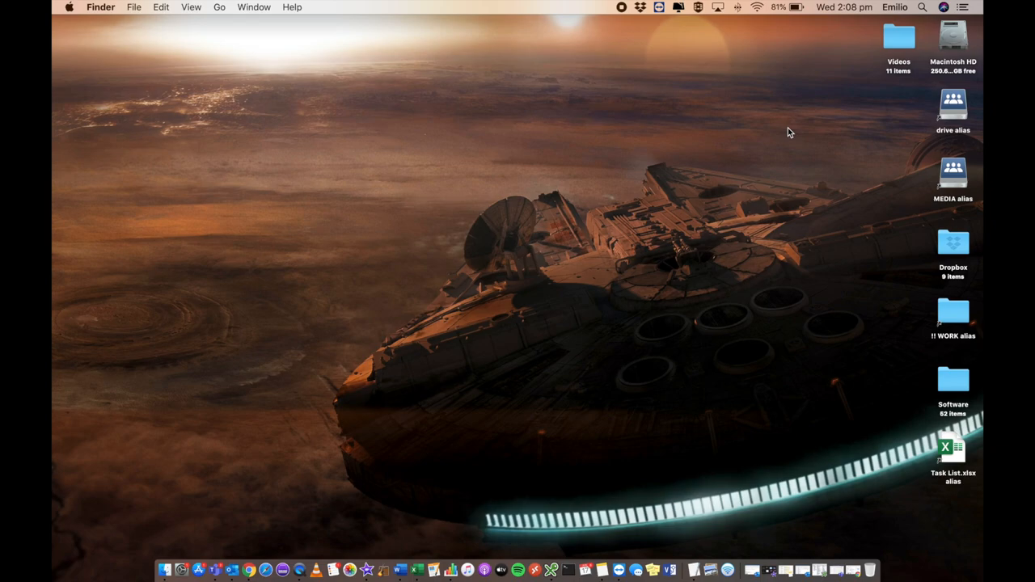
{"action": "mouse_move", "coordinate": [679, 531]}
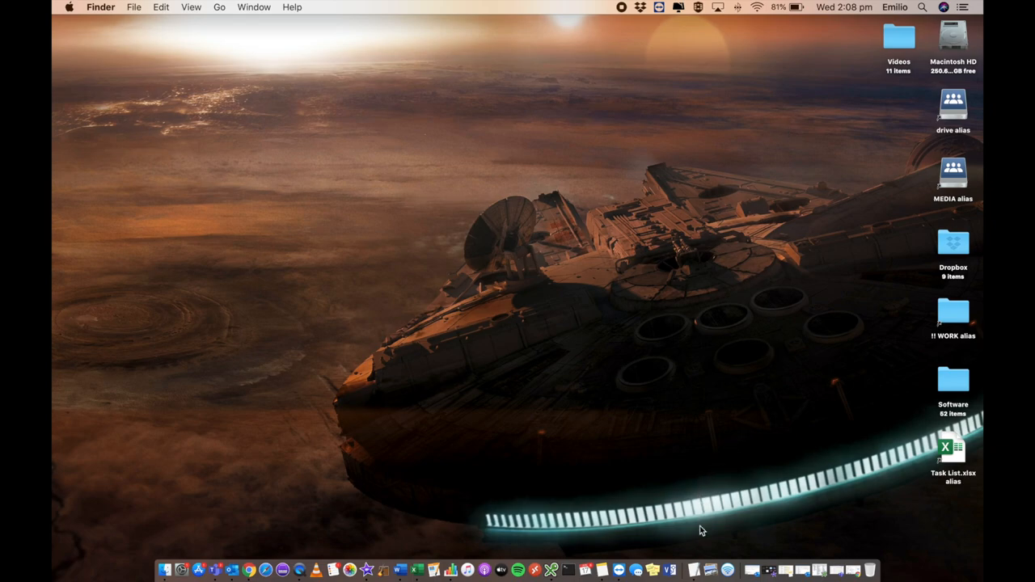
{"action": "mouse_move", "coordinate": [694, 570]}
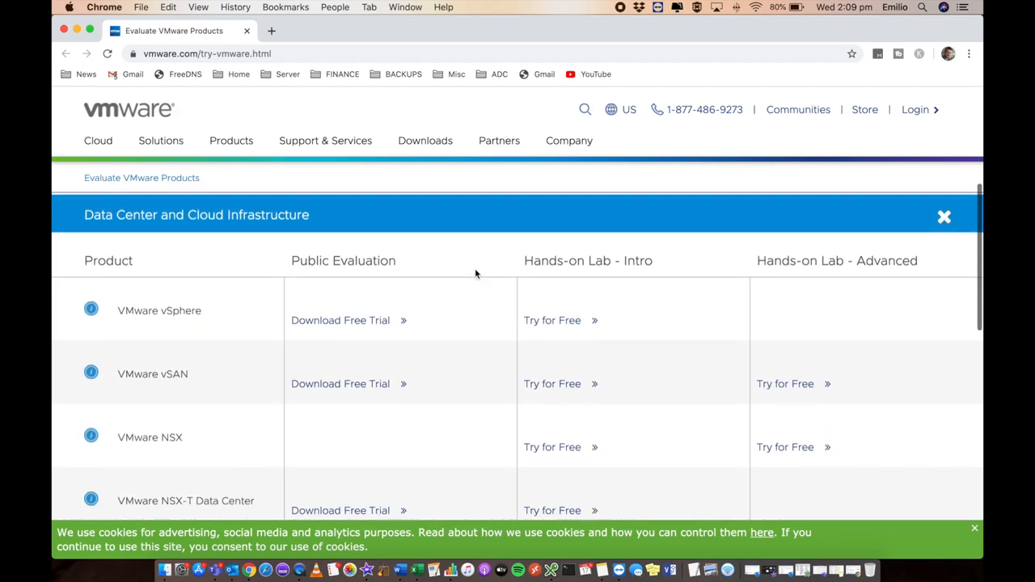
Step: Scroll the Evaluate VMware Products page down to the Download Free Products section
{"action": "scroll", "scroll_direction": "down", "scroll_amount": 3}
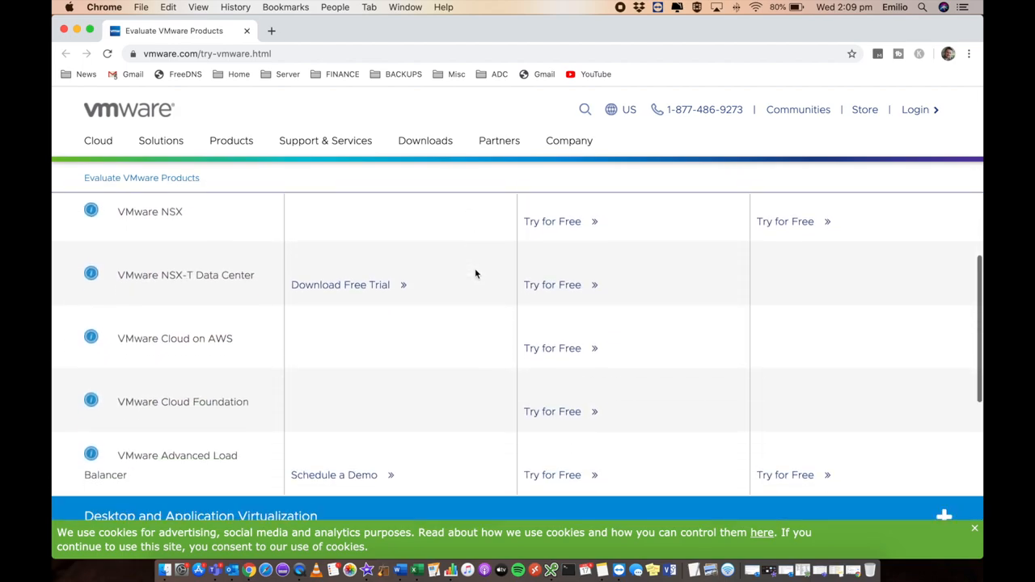
{"action": "scroll", "scroll_direction": "down", "scroll_amount": 3}
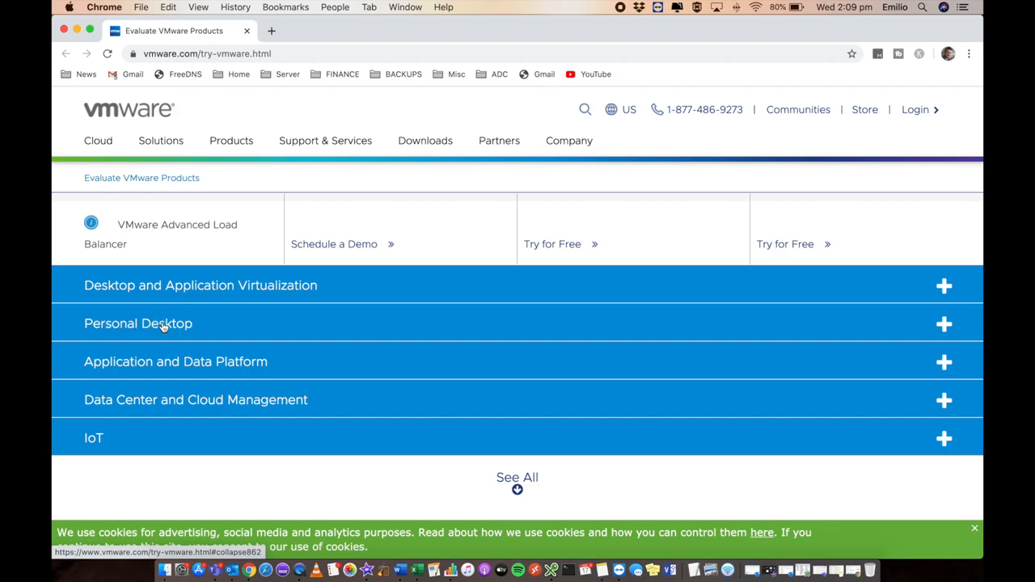
{"action": "mouse_move", "coordinate": [194, 325]}
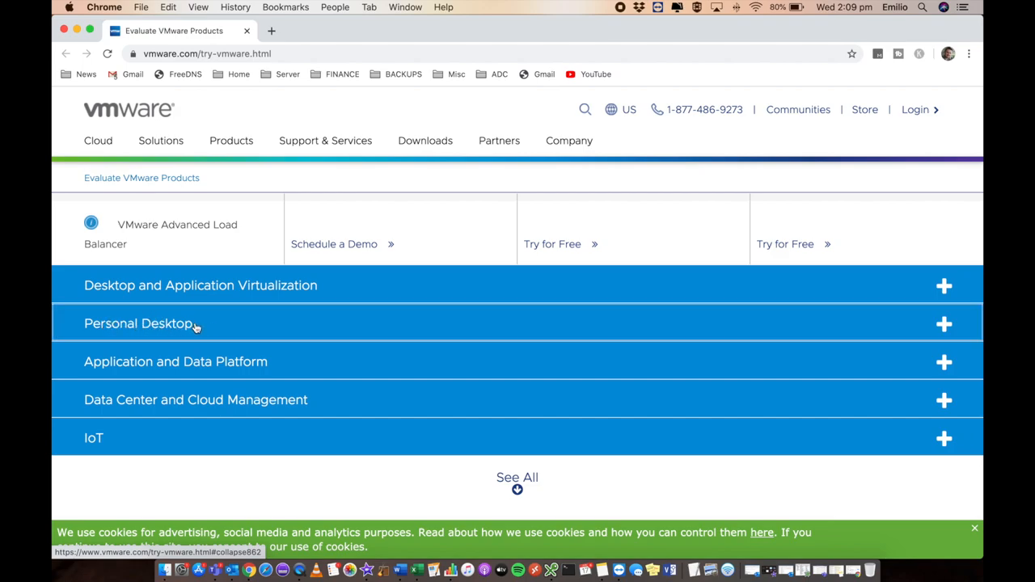
{"action": "scroll", "scroll_direction": "down", "scroll_amount": 3}
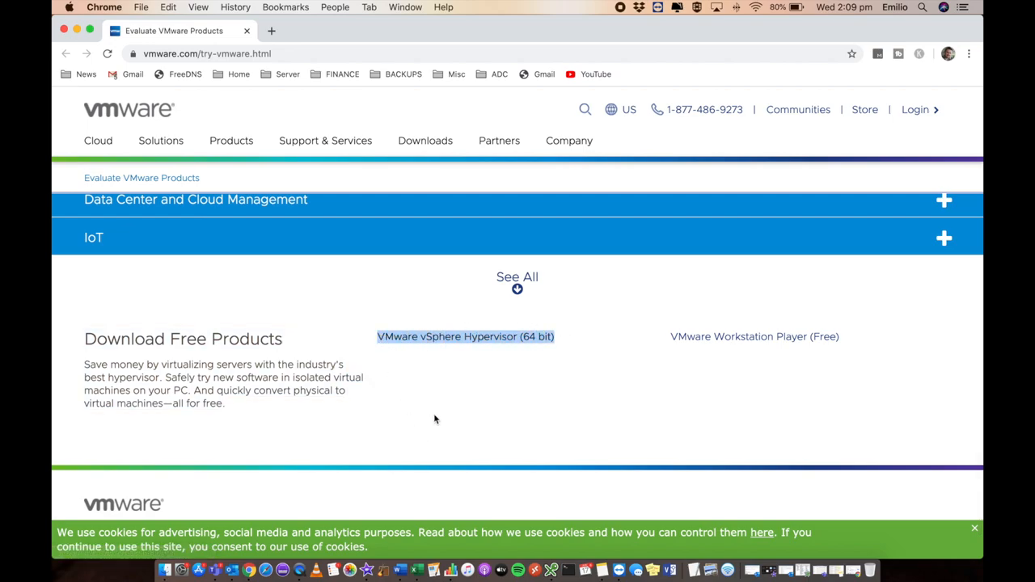
{"action": "mouse_move", "coordinate": [477, 343]}
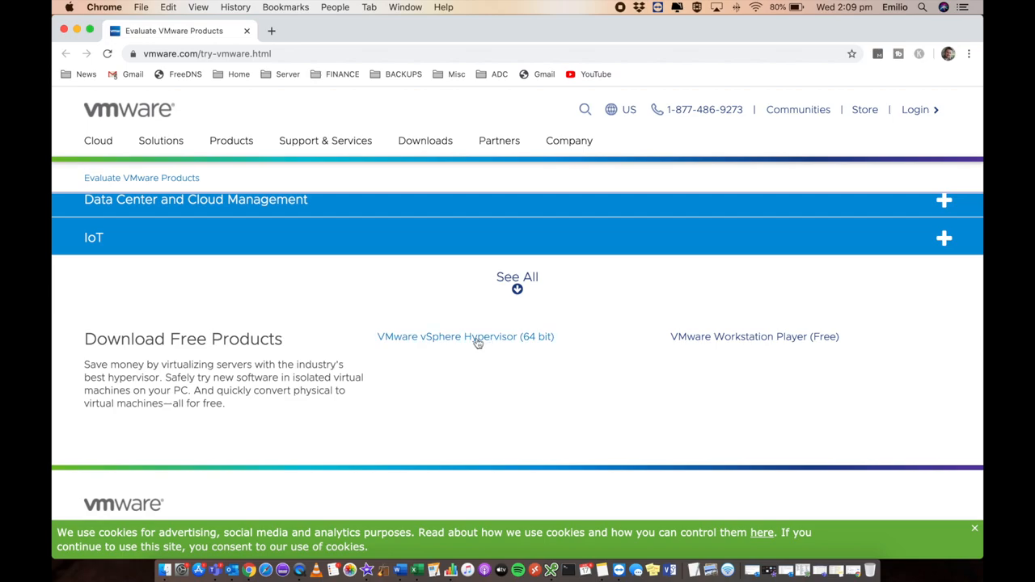
{"action": "mouse_move", "coordinate": [477, 341]}
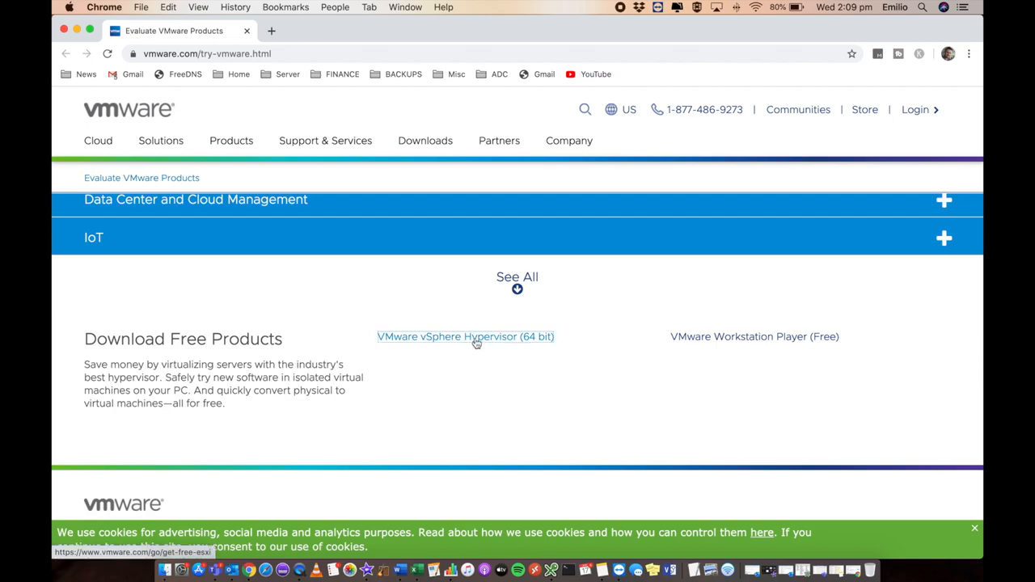
Step: Enter the vSphere Hypervisor (64 bit) Download Center and settle on the I Have an Account sign-in form
{"action": "left_click", "coordinate": [465, 336]}
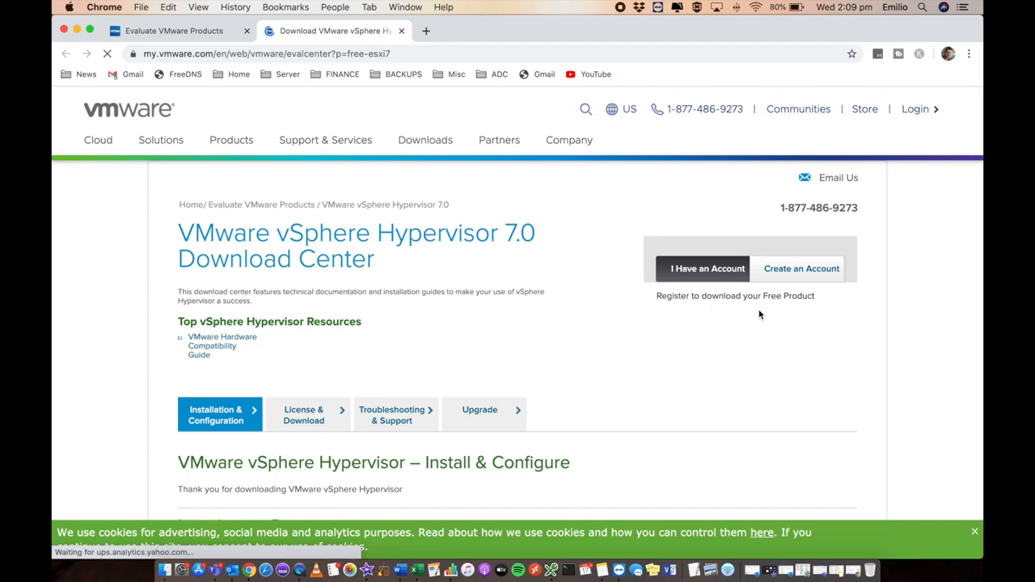
{"action": "left_click", "coordinate": [706, 269]}
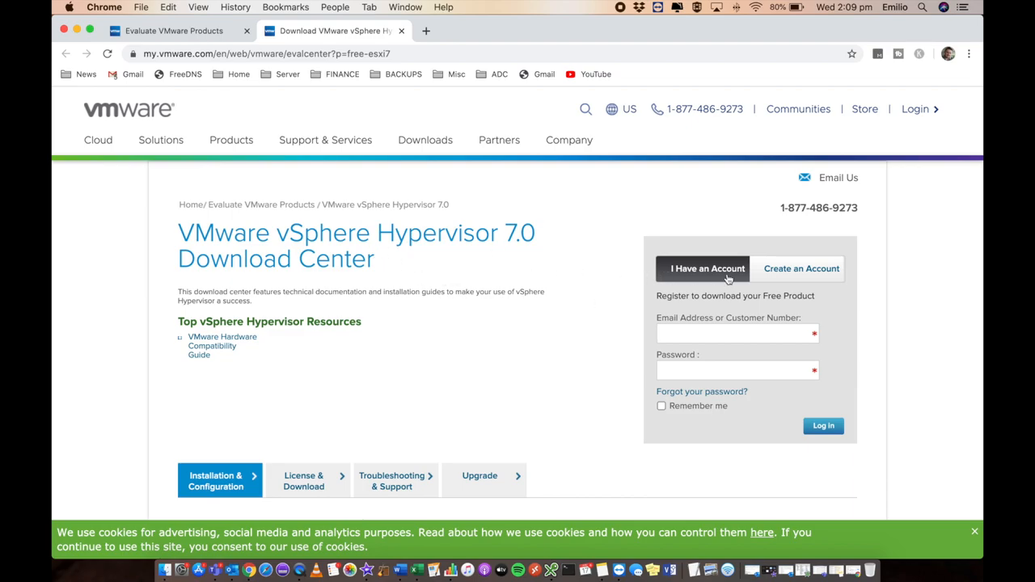
{"action": "mouse_move", "coordinate": [812, 275]}
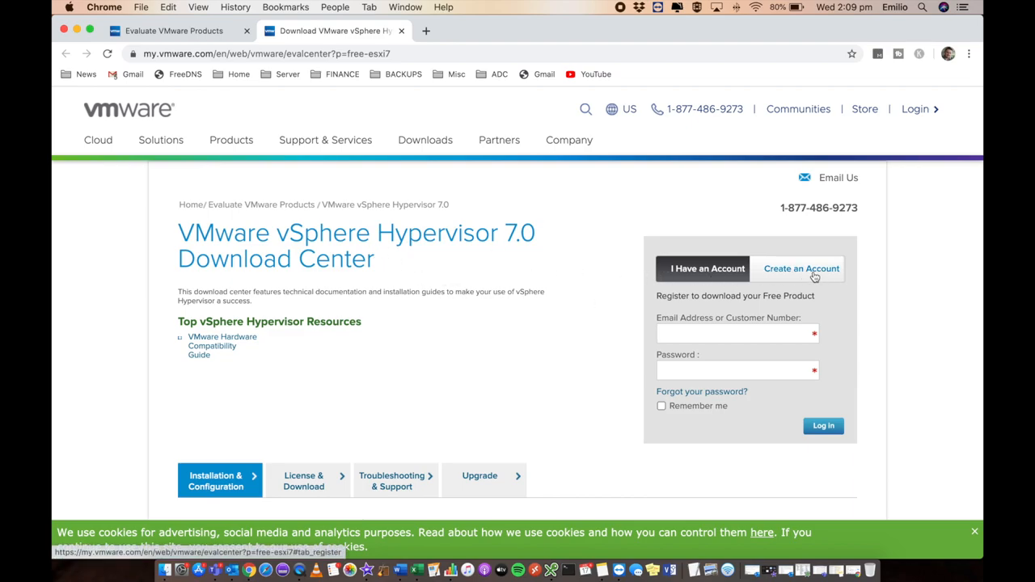
{"action": "left_click", "coordinate": [800, 269]}
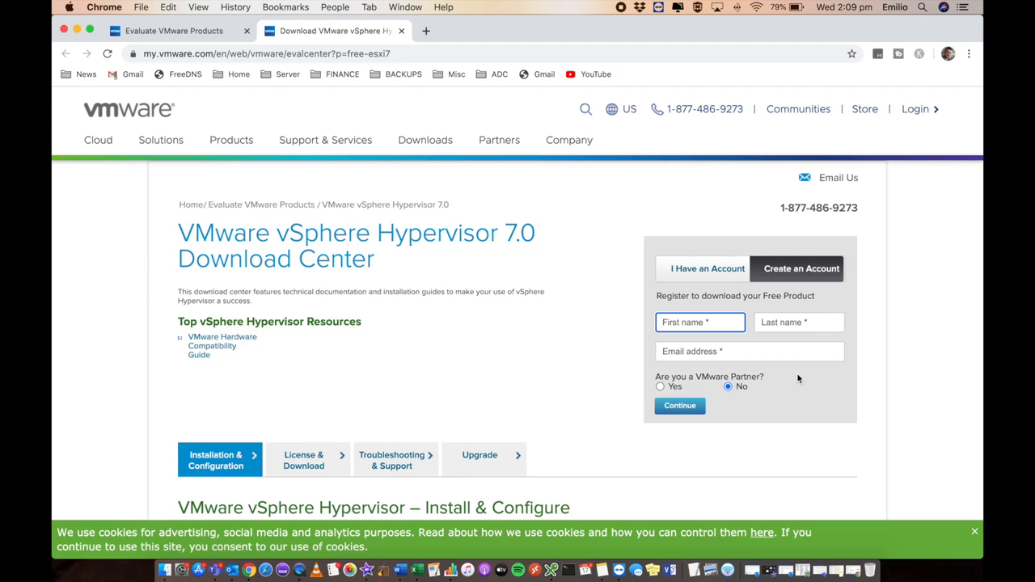
{"action": "left_click", "coordinate": [702, 269]}
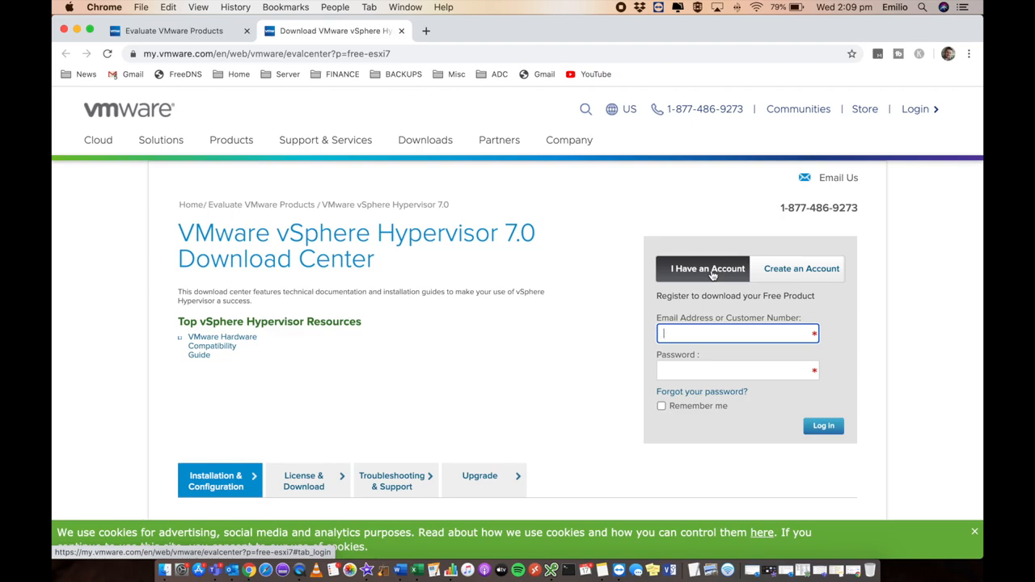
Step: Log in with the account email and password, then highlight the registration thank-you sentence
{"action": "left_click", "coordinate": [824, 426]}
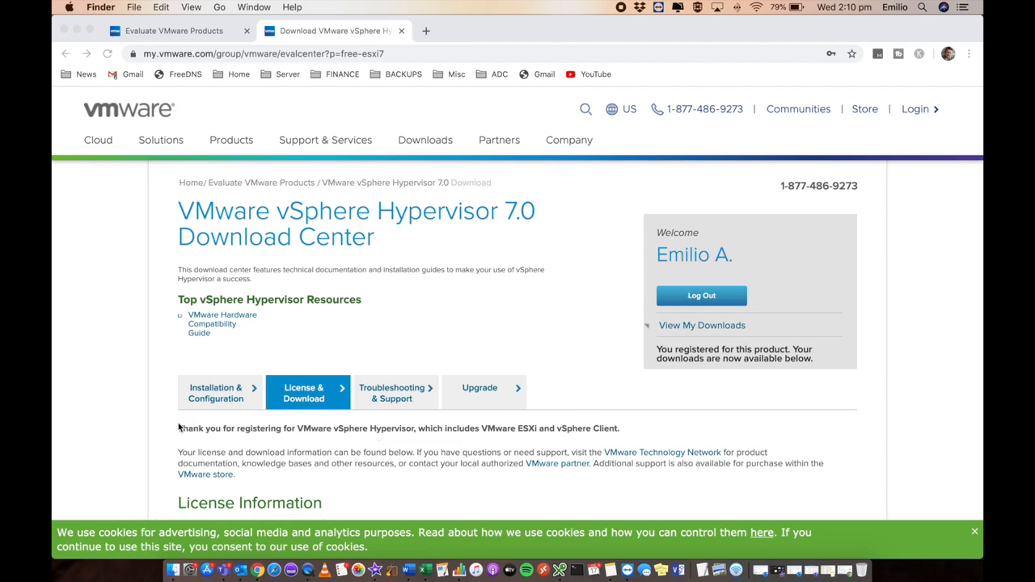
{"action": "mouse_move", "coordinate": [201, 445]}
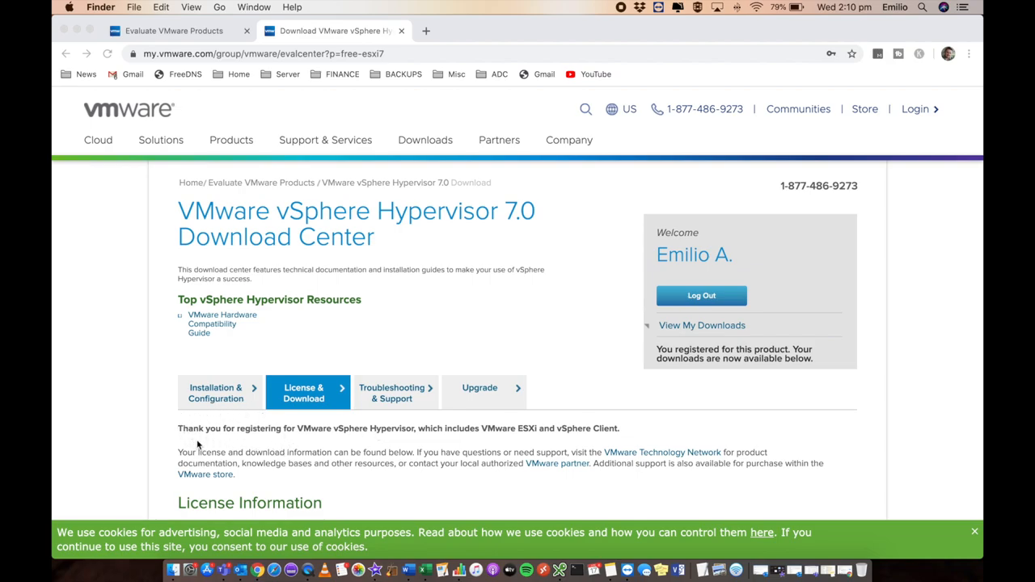
{"action": "mouse_move", "coordinate": [195, 459]}
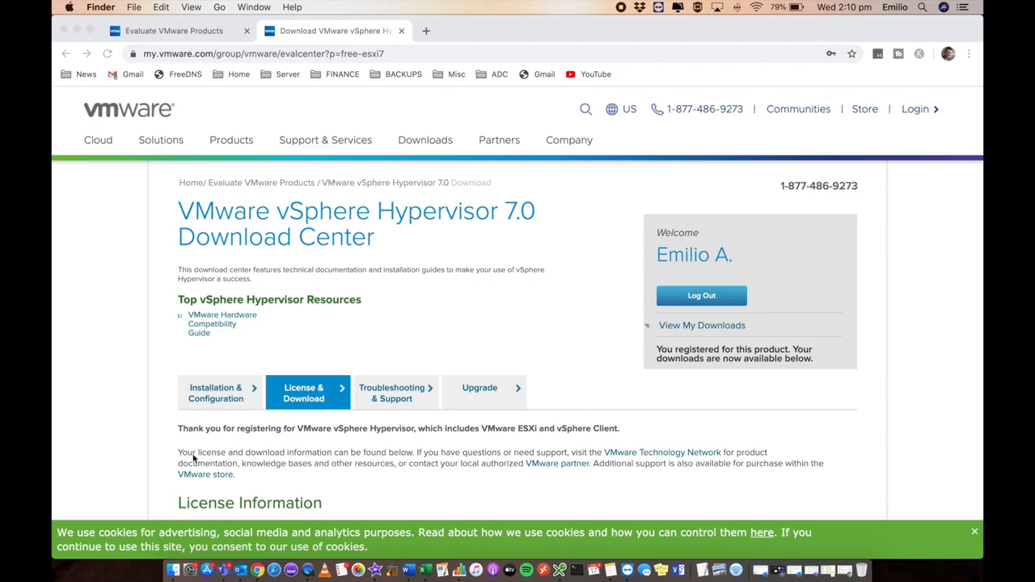
{"action": "mouse_move", "coordinate": [271, 472]}
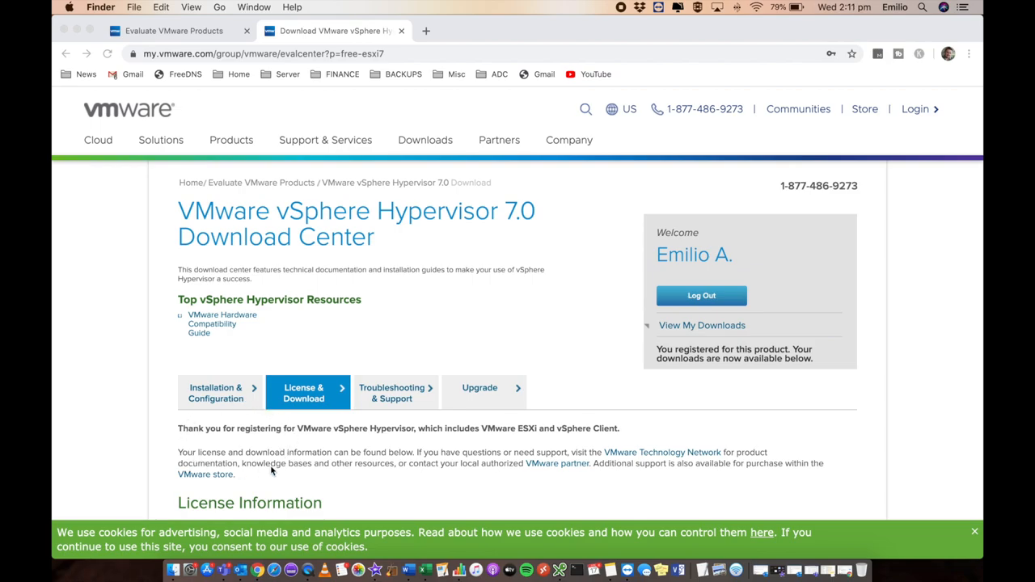
{"action": "mouse_move", "coordinate": [466, 299]}
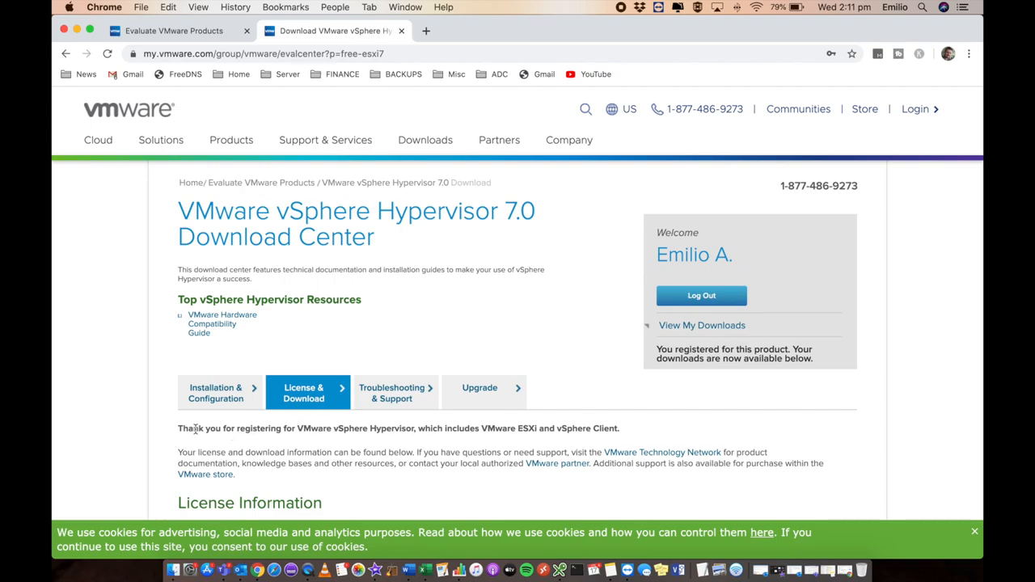
{"action": "left_click_drag", "start_coordinate": [178, 427], "coordinate": [414, 427]}
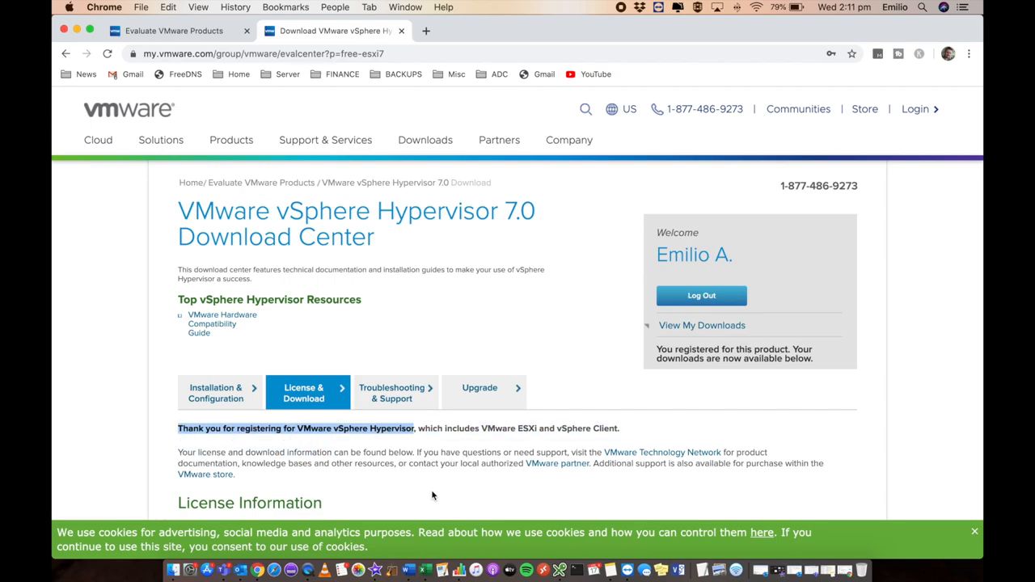
{"action": "mouse_move", "coordinate": [481, 443]}
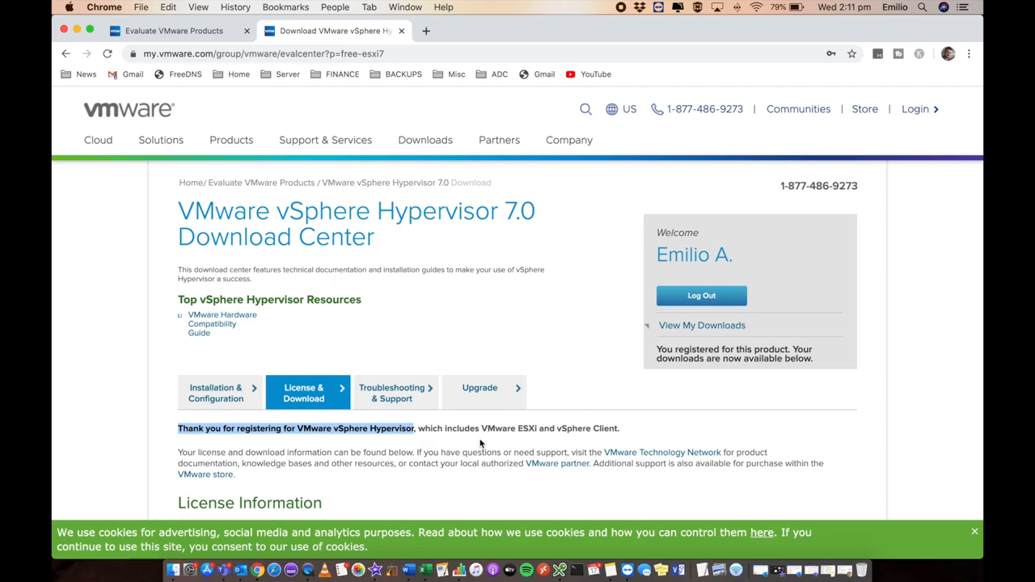
Step: Manually download the VMware vSphere Hypervisor (ESXi) ISO image from Download Packages
{"action": "scroll", "scroll_direction": "down", "scroll_amount": 3}
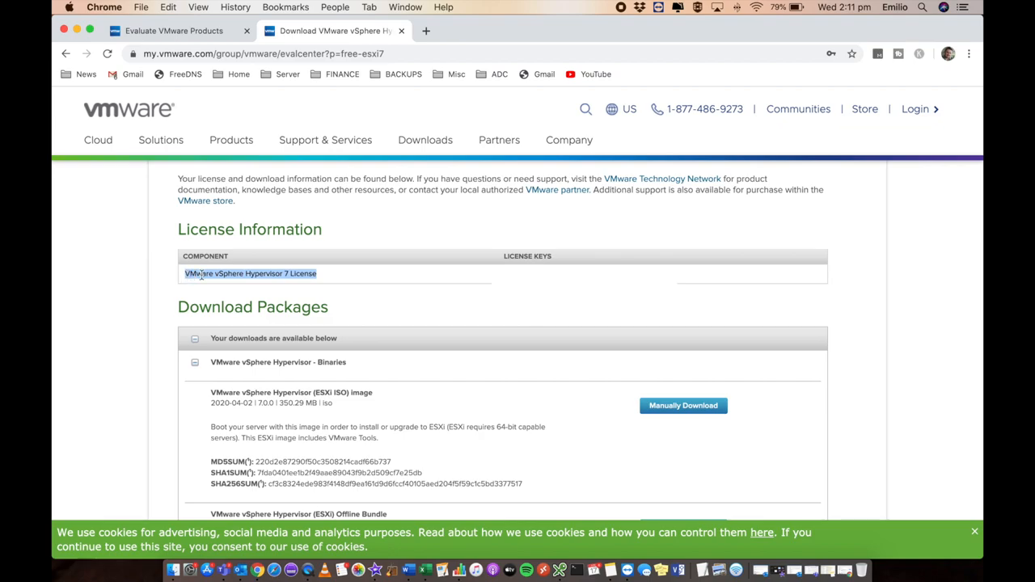
{"action": "left_click", "coordinate": [356, 288]}
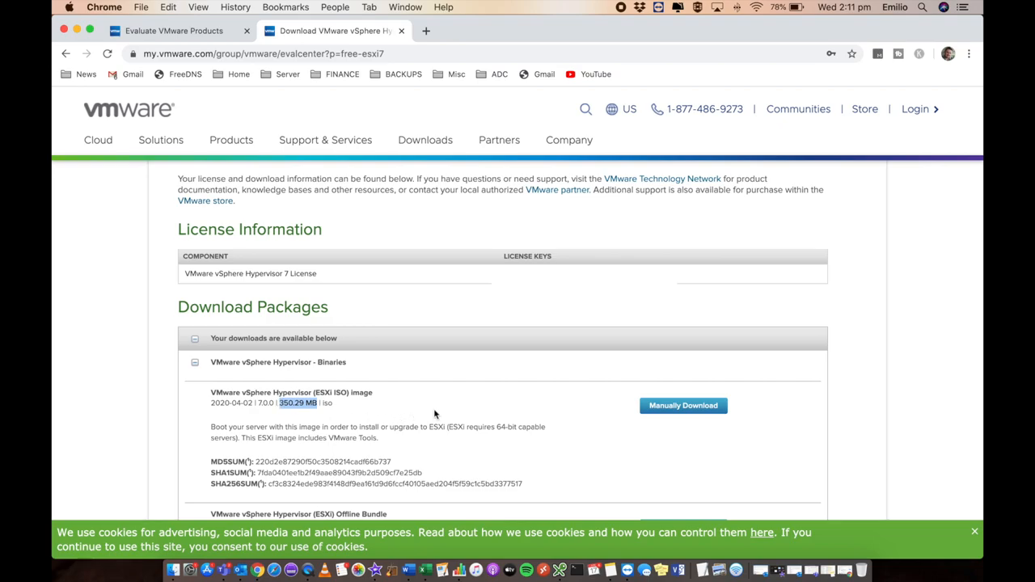
{"action": "mouse_move", "coordinate": [621, 440]}
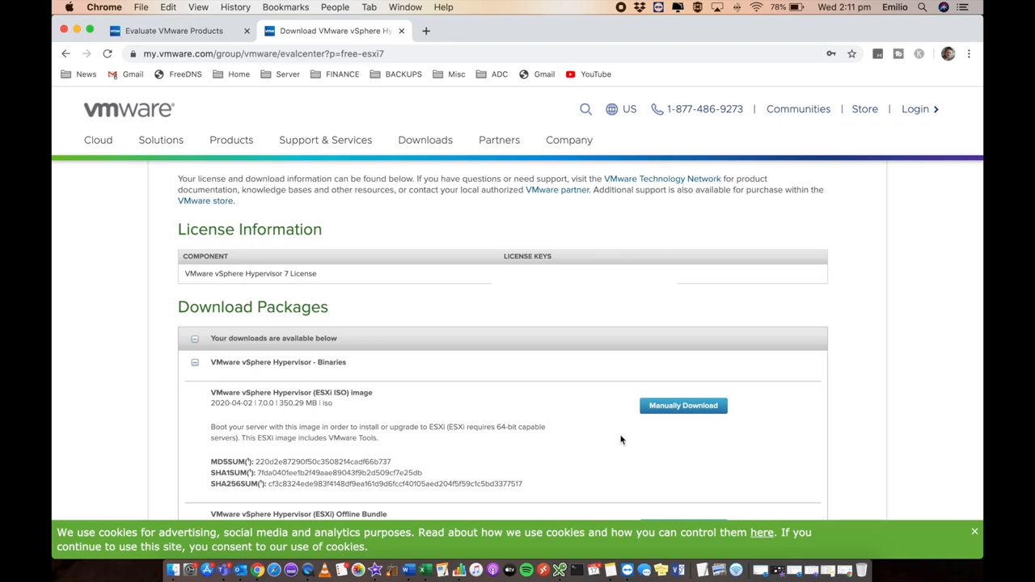
{"action": "mouse_move", "coordinate": [692, 406]}
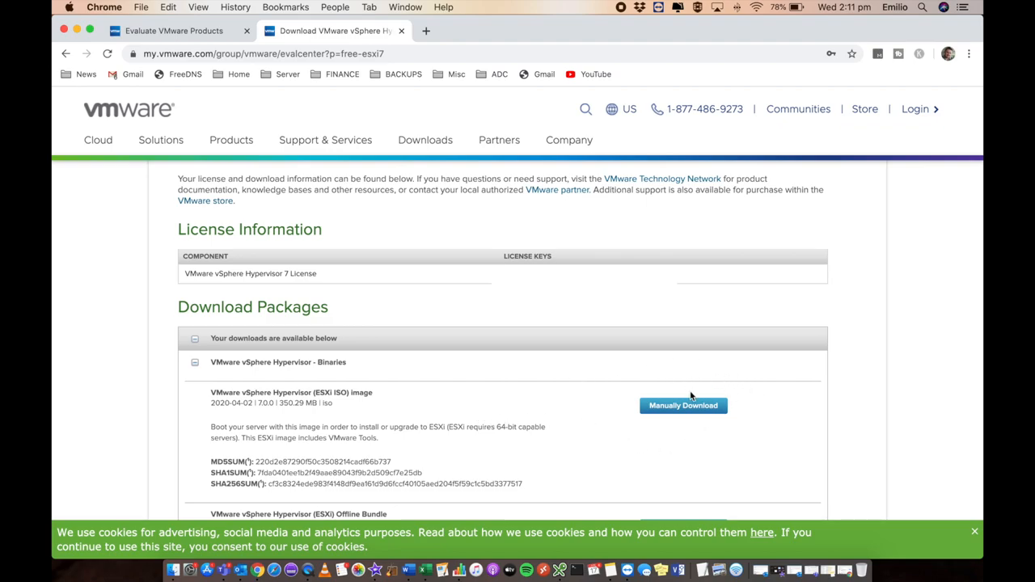
{"action": "mouse_move", "coordinate": [691, 414]}
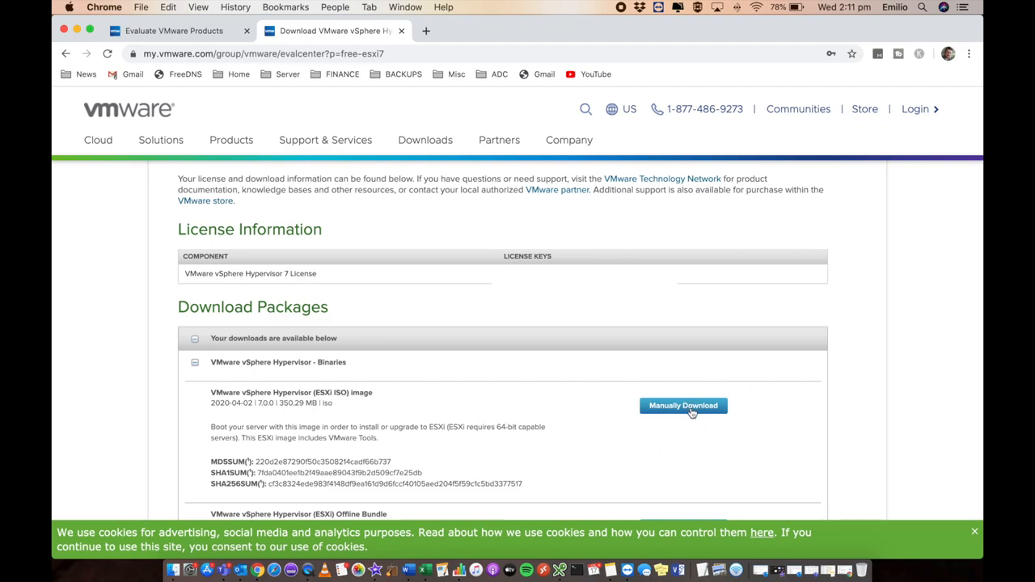
{"action": "left_click", "coordinate": [683, 406]}
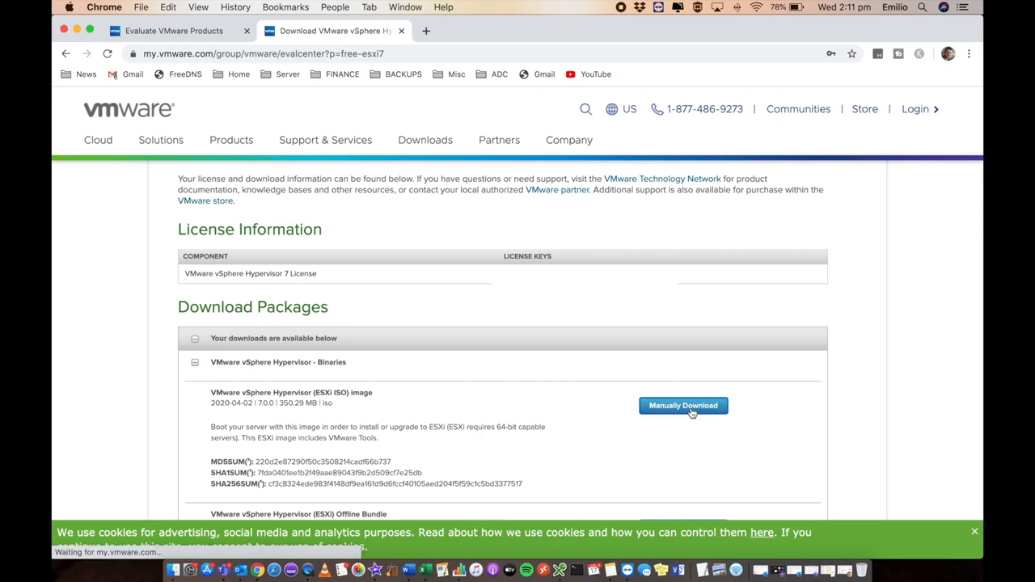
{"action": "left_click", "coordinate": [683, 406]}
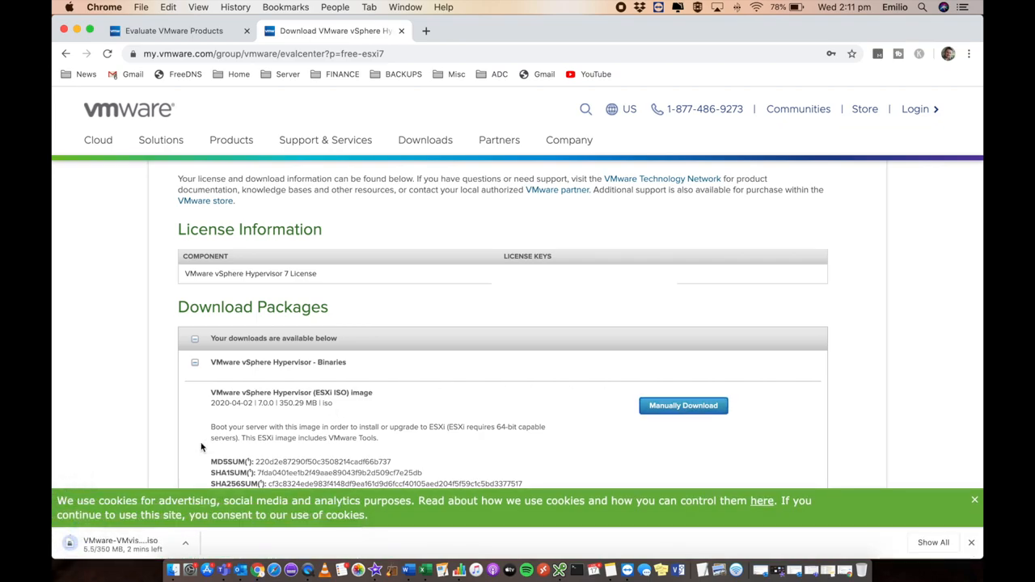